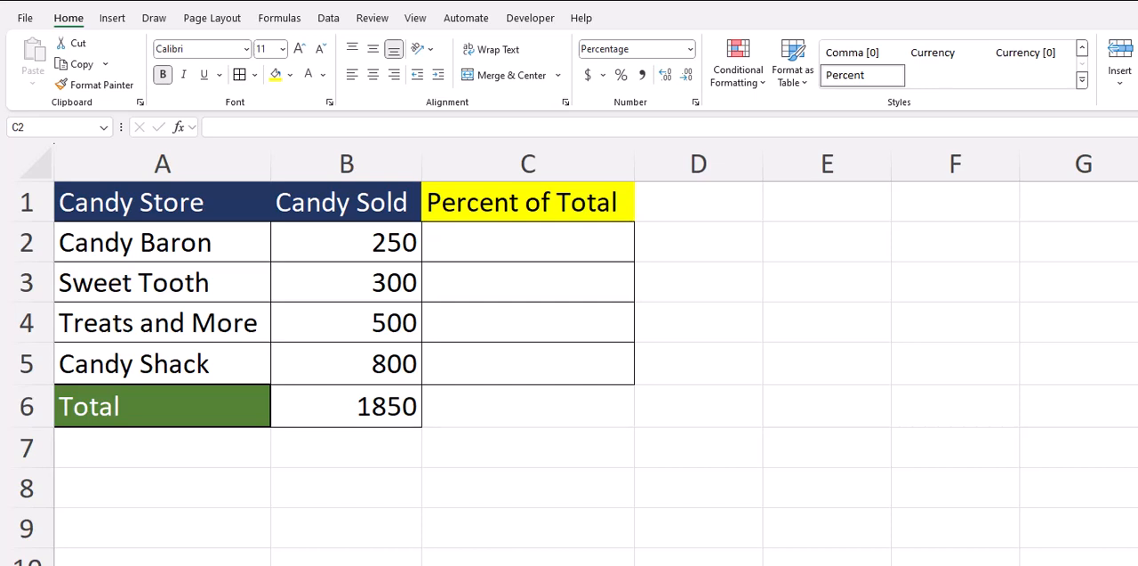
# Enter =B2/$B$6 in C2 so Candy Baron shows 13.51% of the 1850 total
pyautogui.click(528, 242)
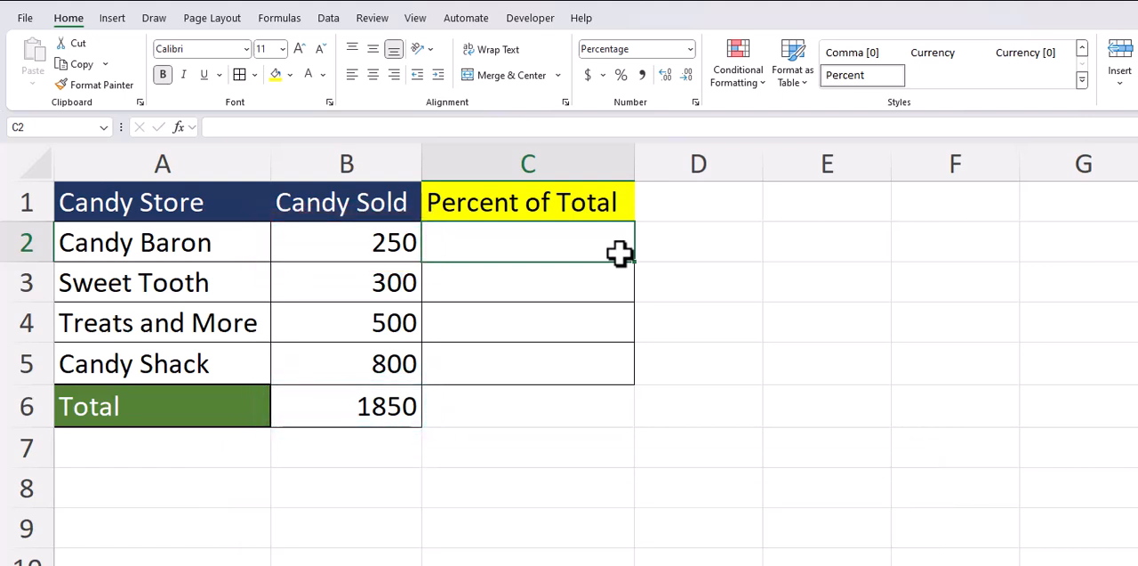
pyautogui.write('=')
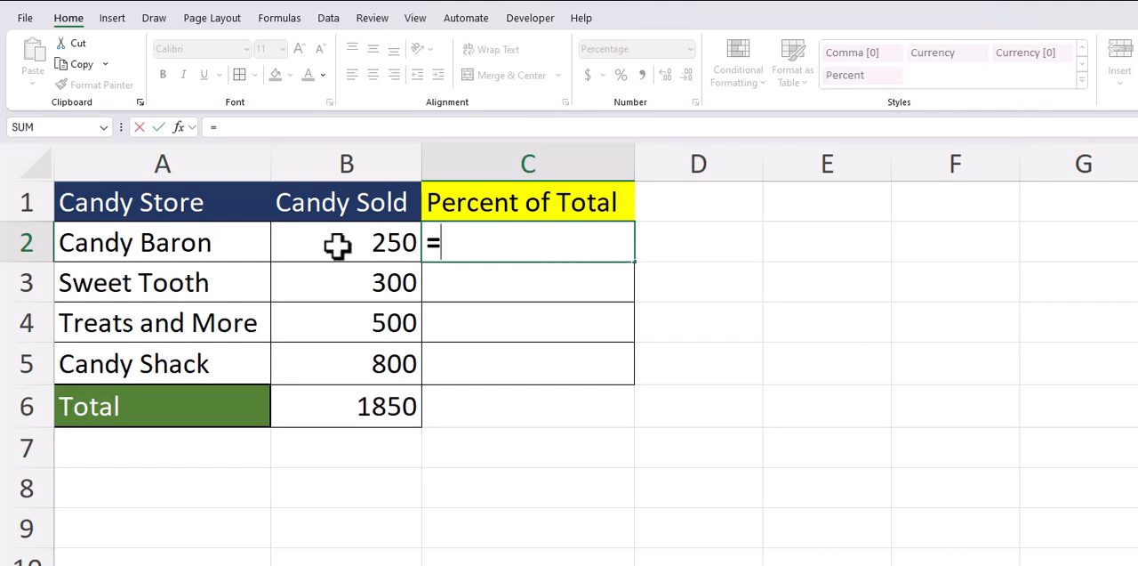
pyautogui.click(345, 242)
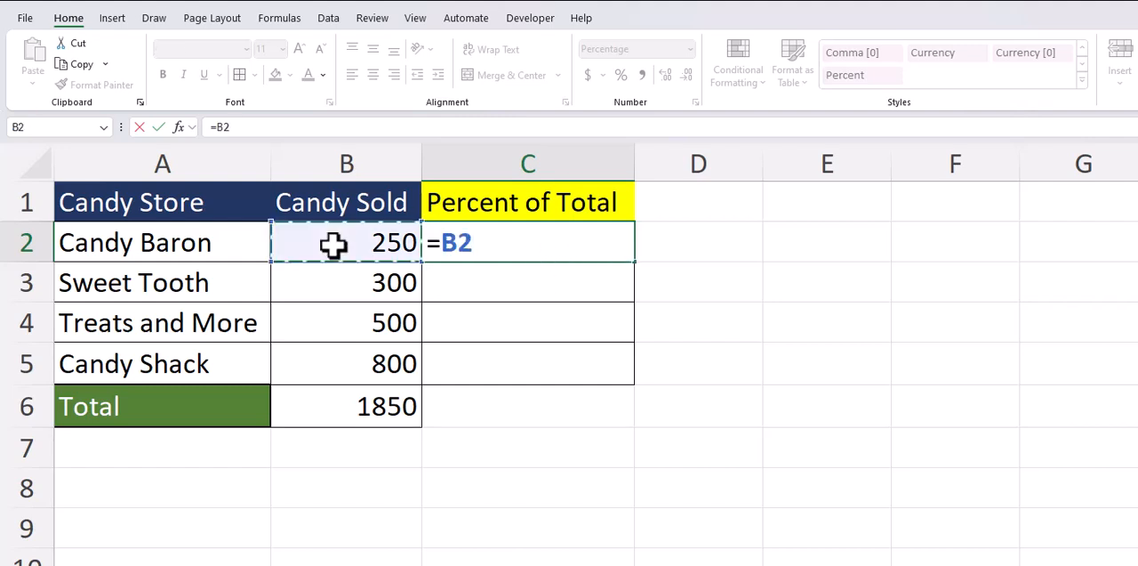
pyautogui.write('/')
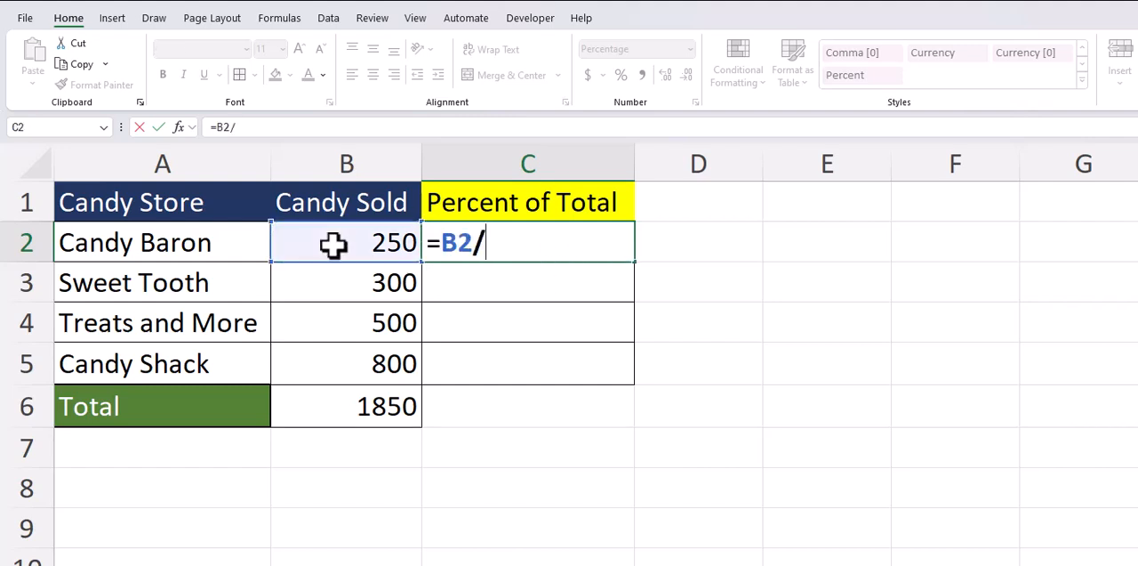
pyautogui.click(345, 405)
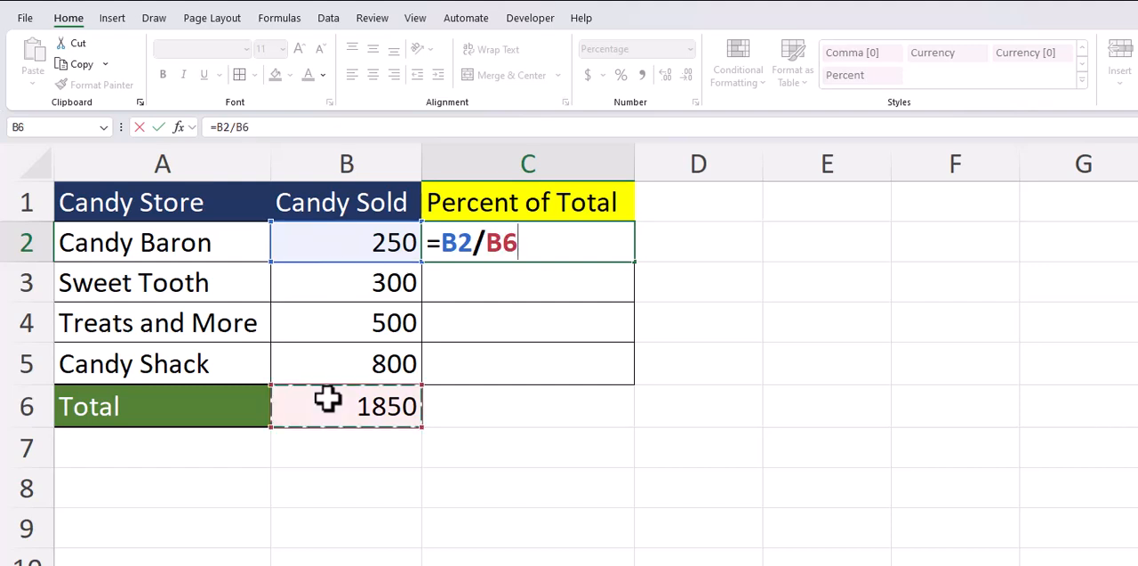
pyautogui.moveTo(345, 384)
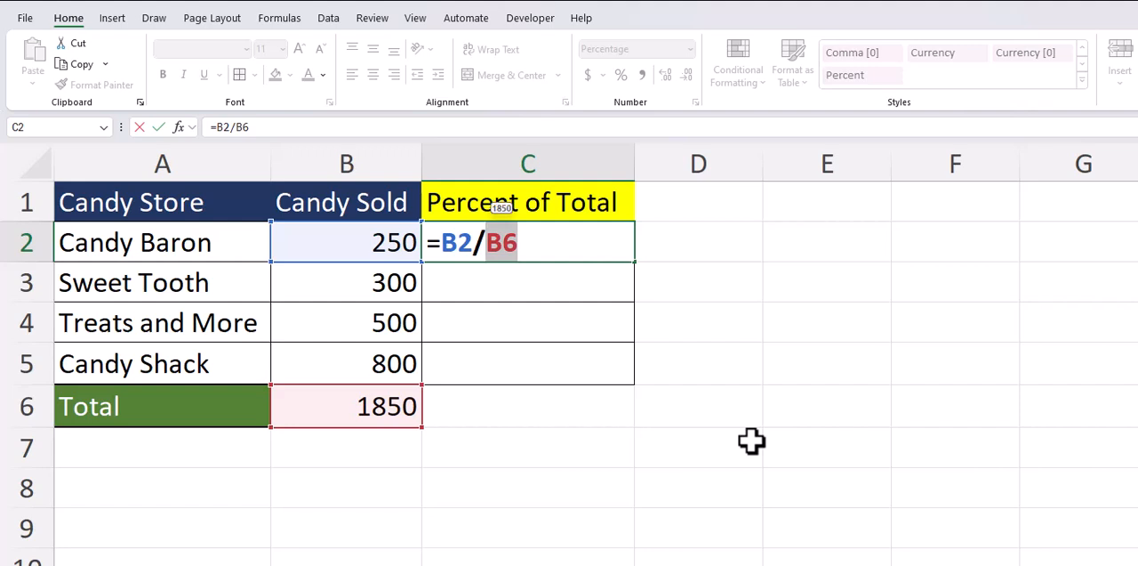
pyautogui.press('f4')
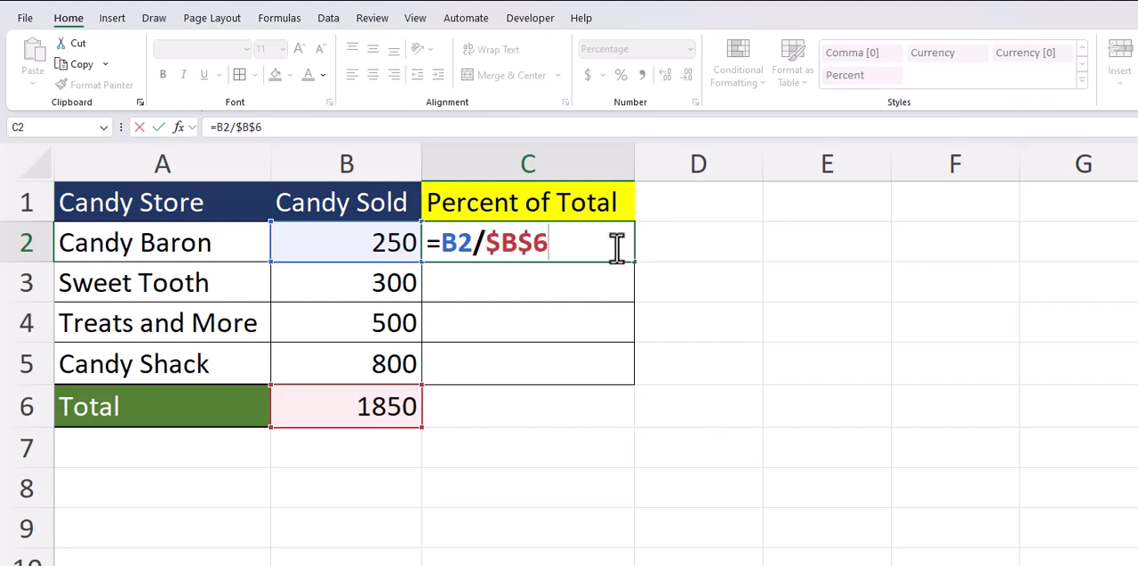
pyautogui.press('enter')
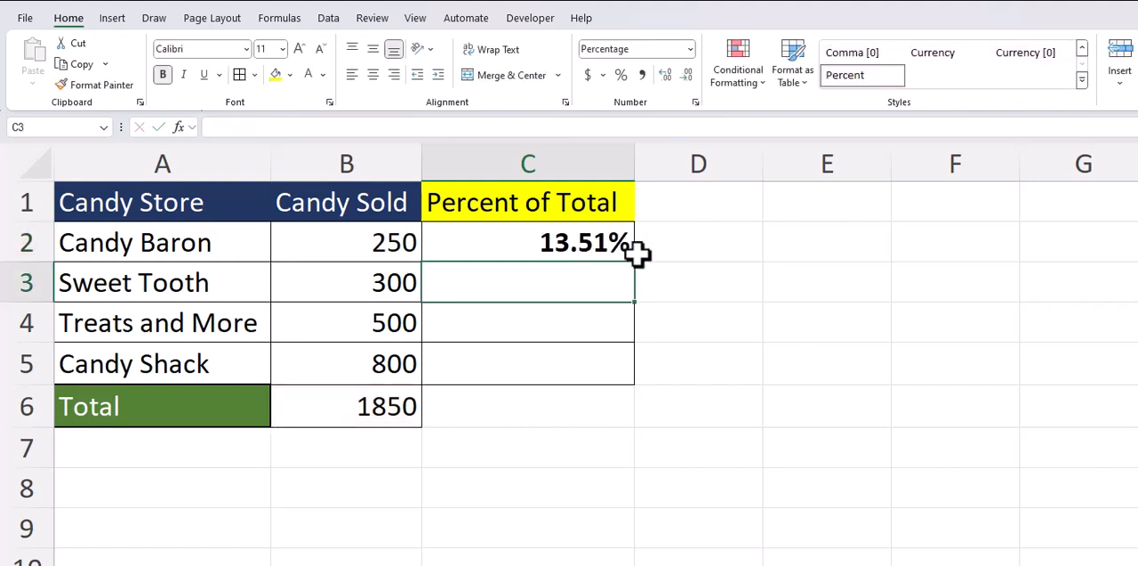
pyautogui.click(528, 242)
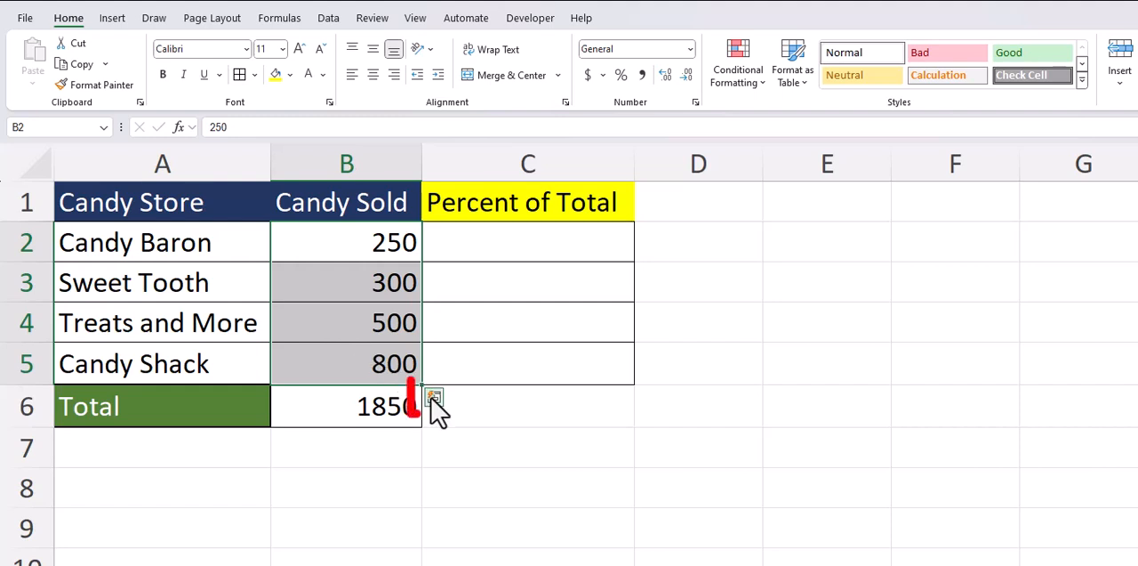
# Use Quick Analysis % Total on the sales to fill 13.51%, 16.22%, 27.03% and 43.24%
pyautogui.click(434, 396)
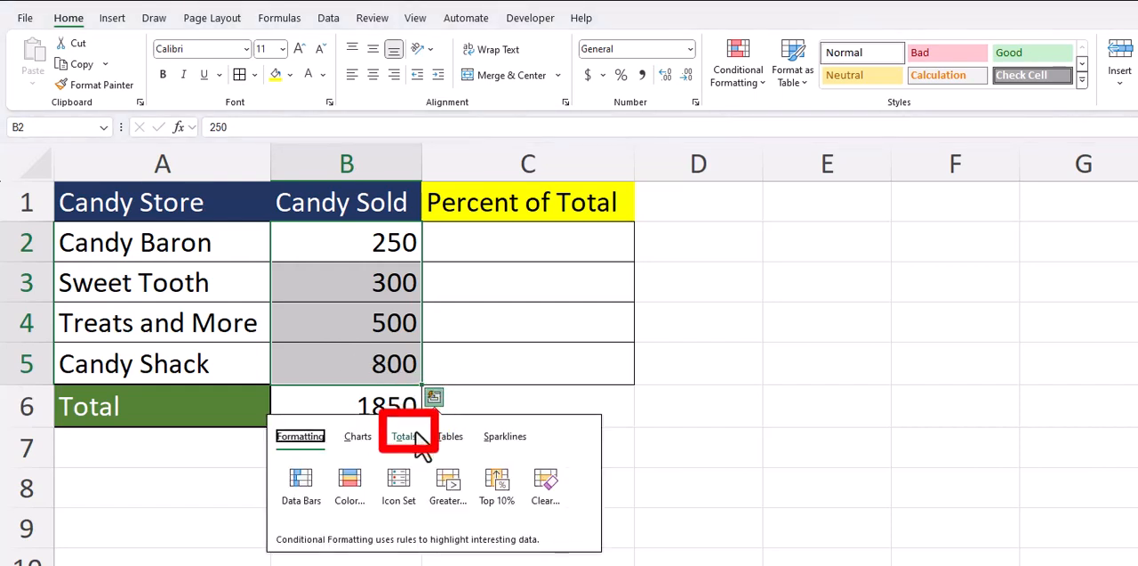
pyautogui.click(404, 436)
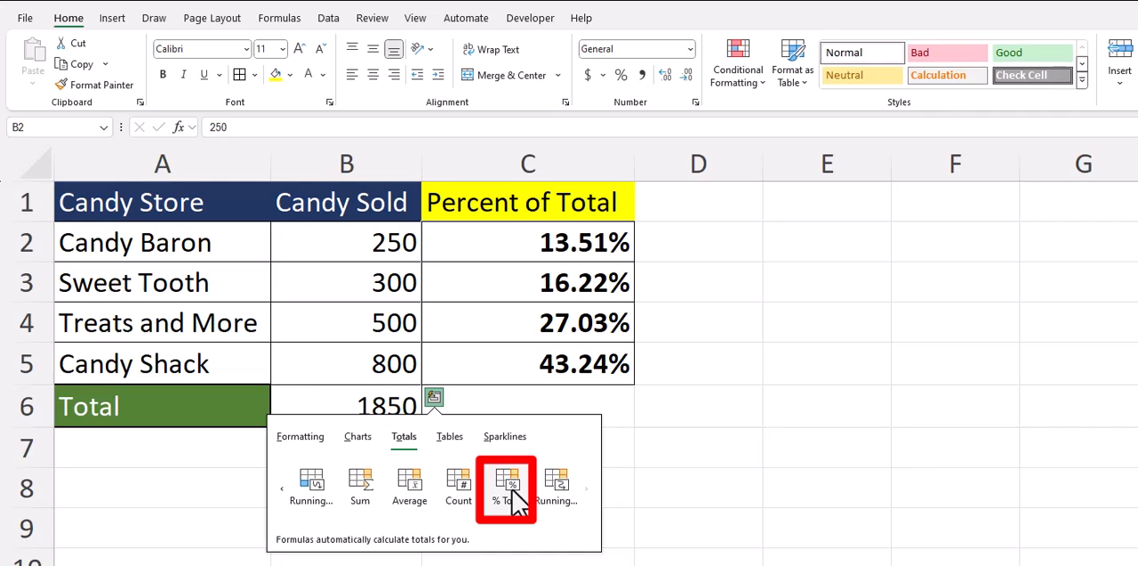
pyautogui.click(507, 487)
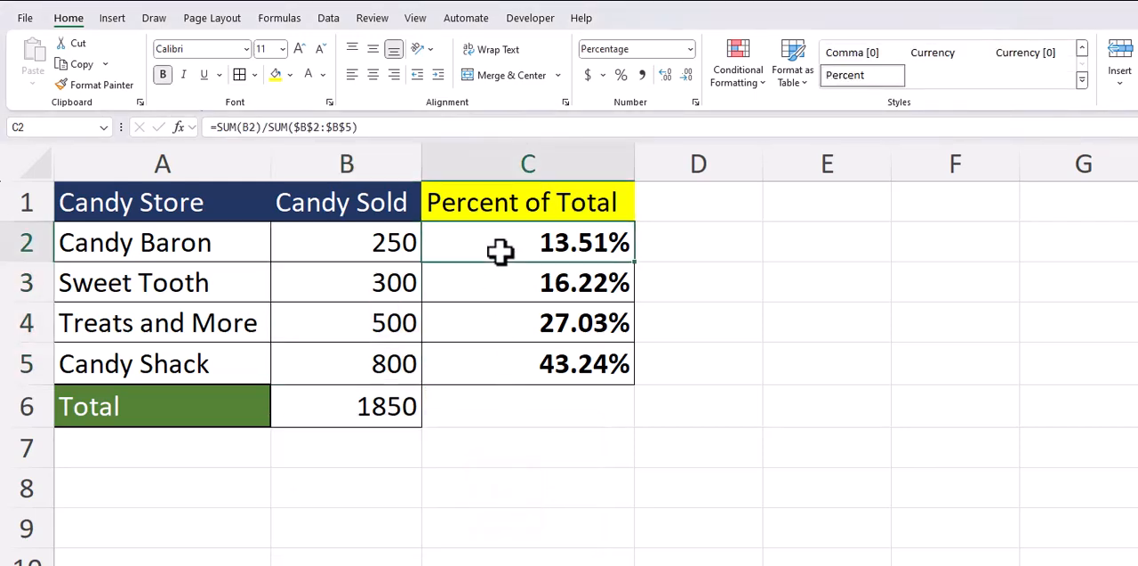